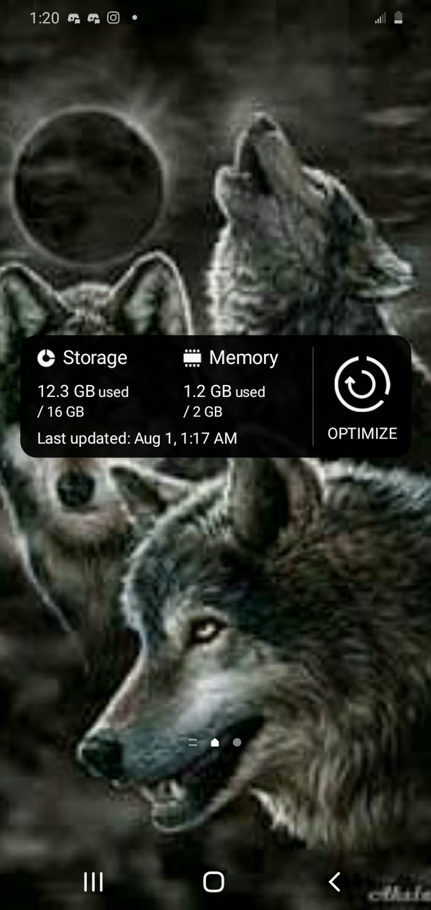
Reveal quick settings with the recent Discord and Instagram notifications listed below
click(215, 664)
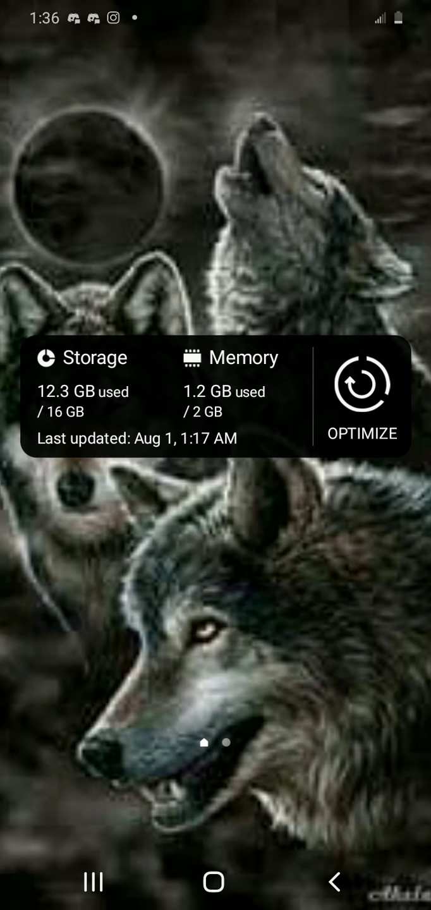
click(215, 632)
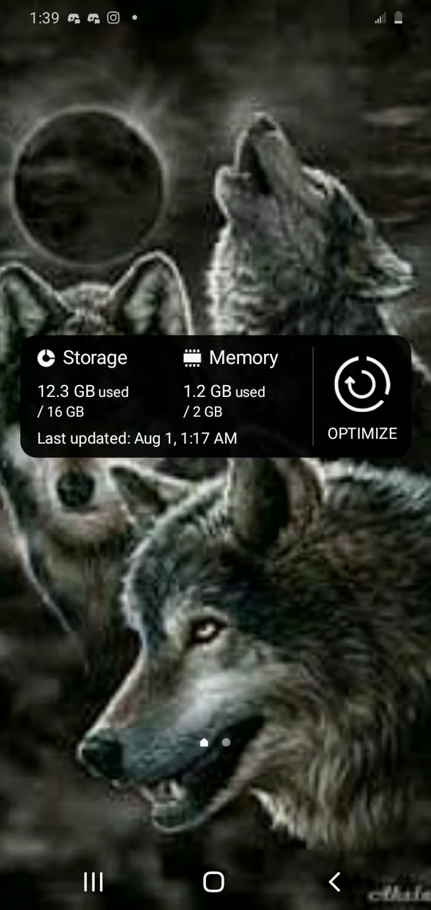
scroll(down, 3)
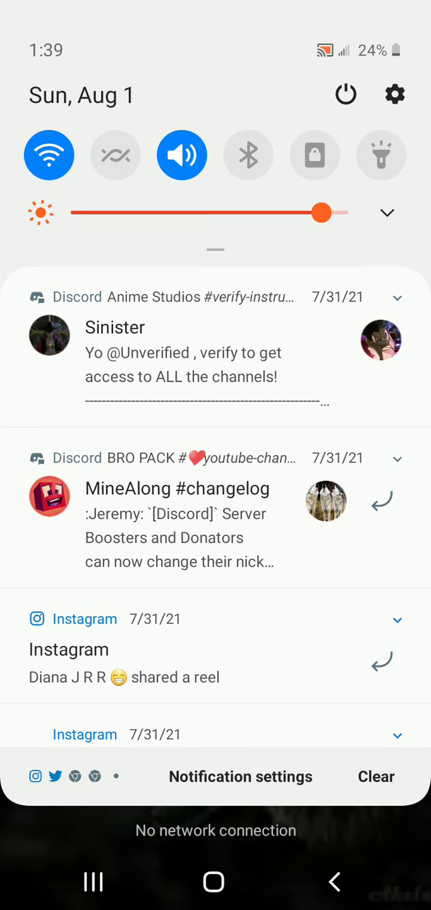